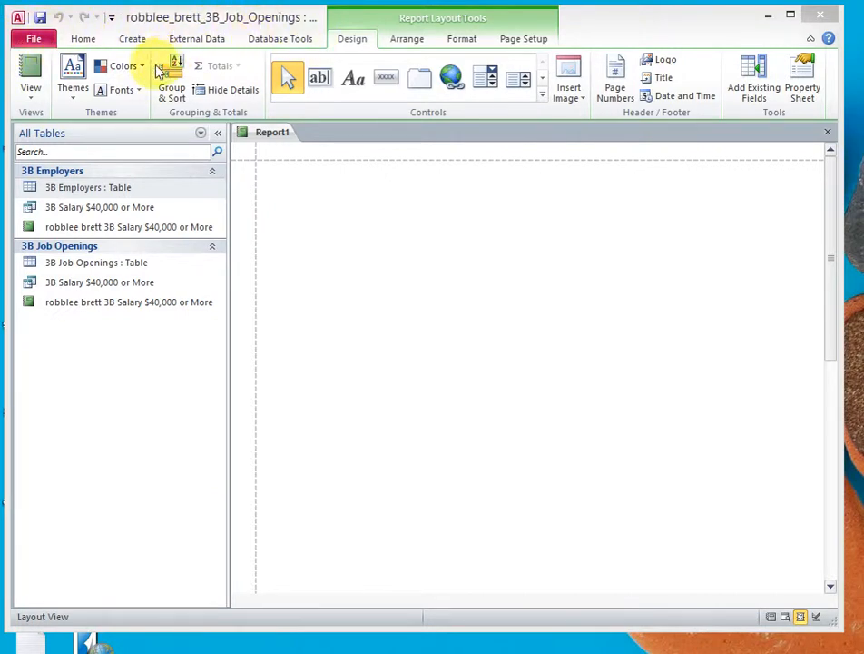
Step: Select the 3B Employers table and show the Create commands
left_click(82, 38)
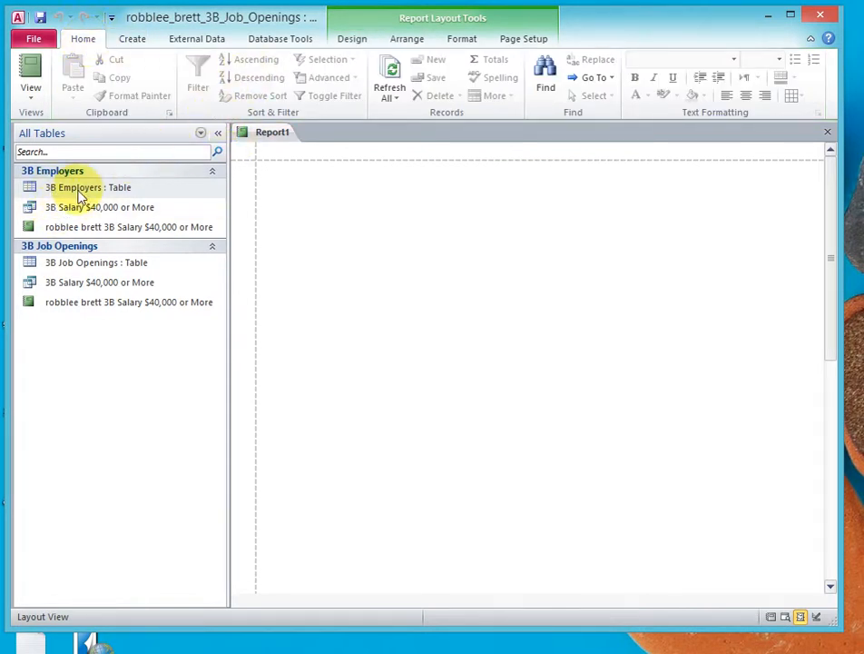
left_click(88, 187)
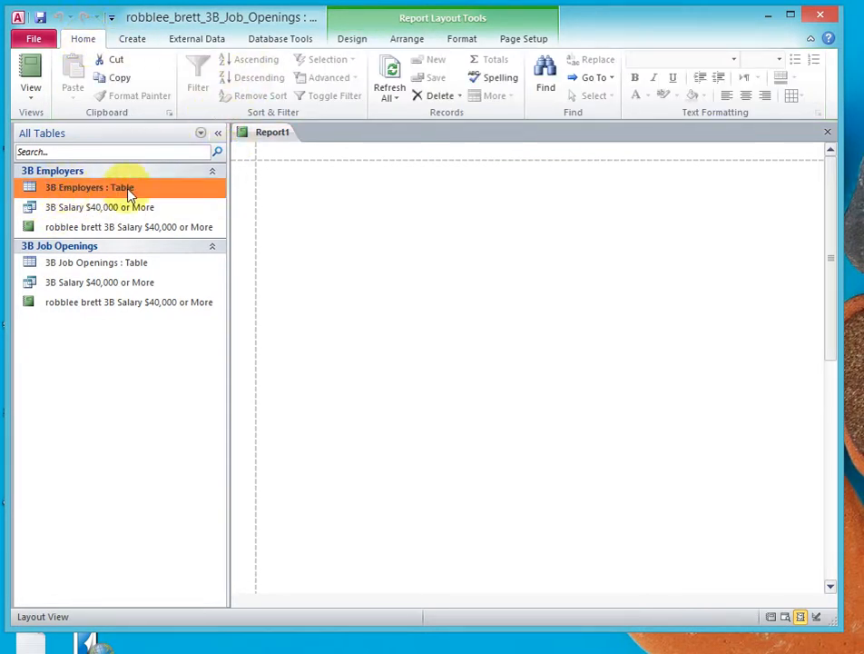
left_click(131, 38)
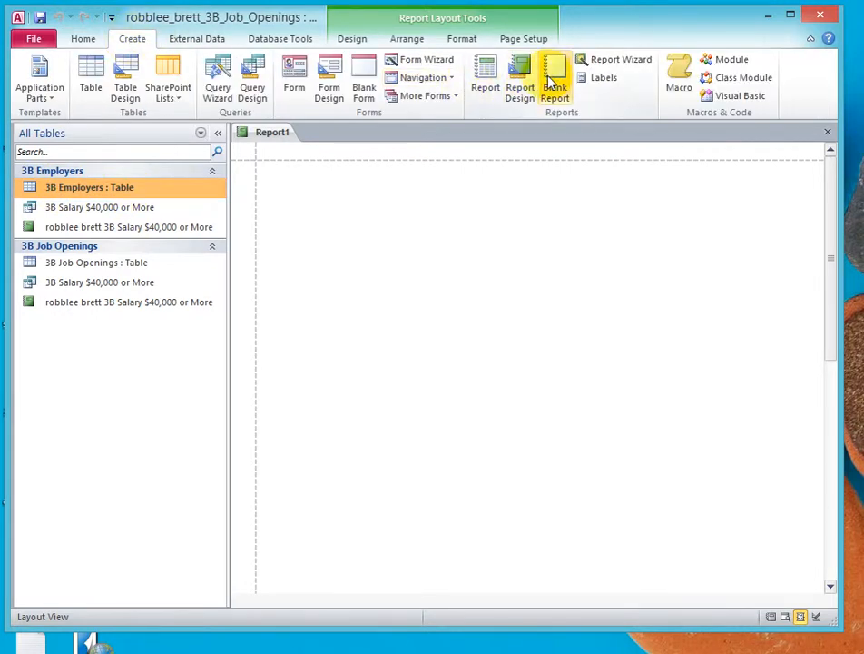
Step: Start a blank report and expand the 3B Employers fields in the Field List
left_click(554, 77)
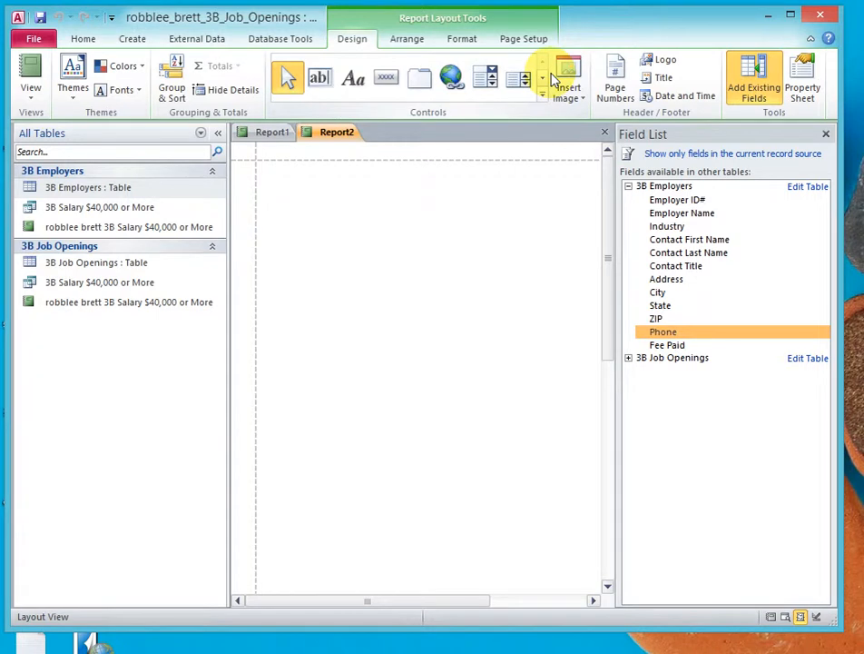
mouse_move(677, 159)
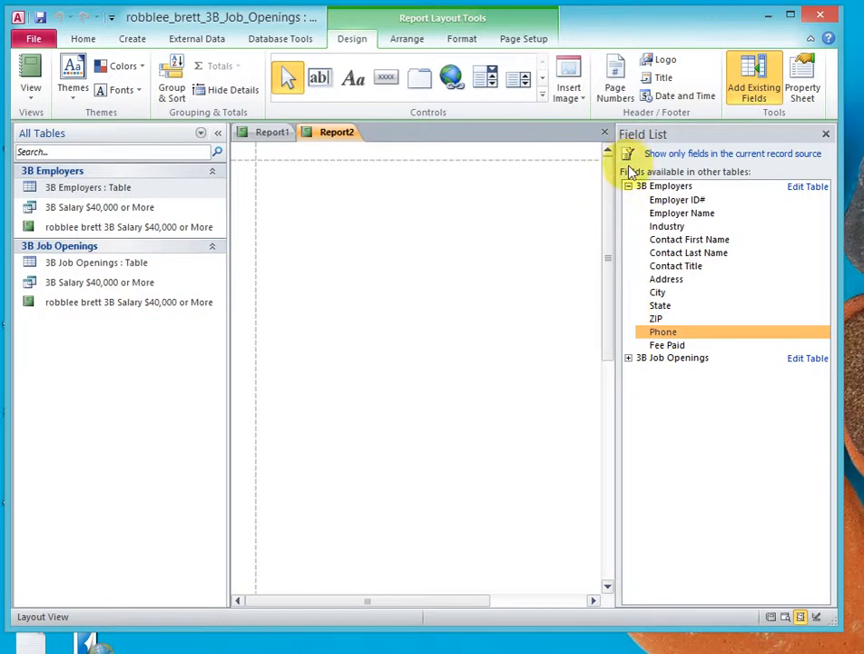
mouse_move(711, 186)
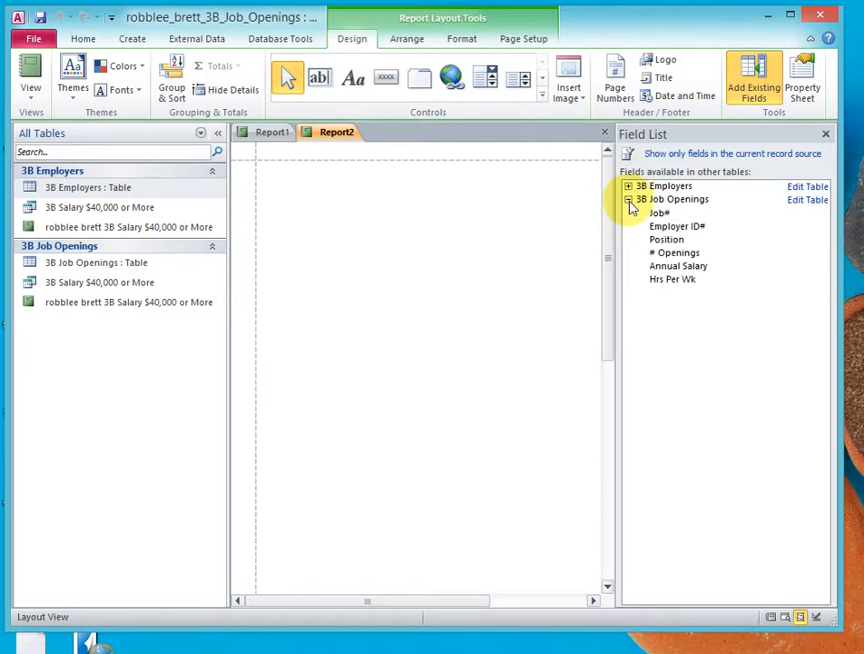
left_click(629, 198)
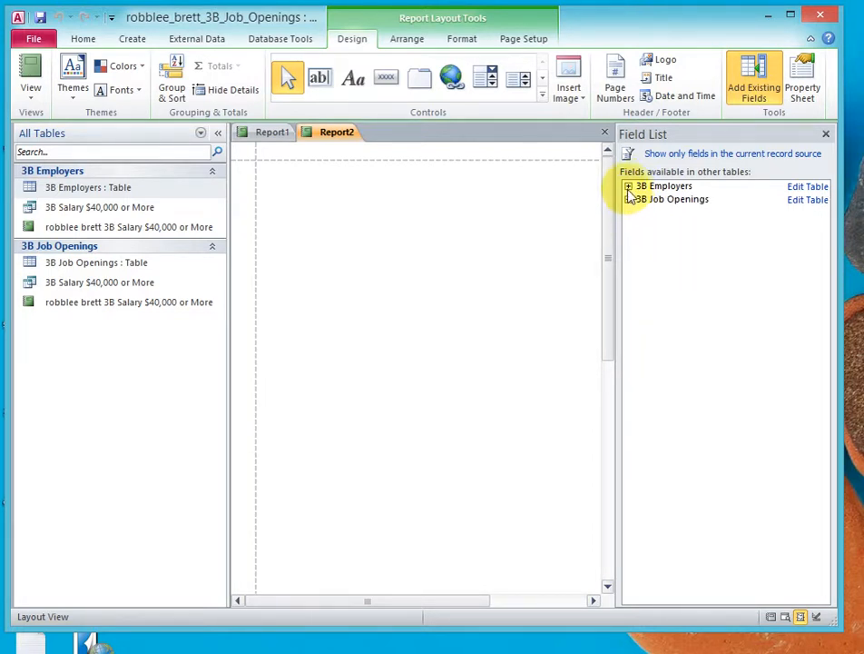
left_click(629, 186)
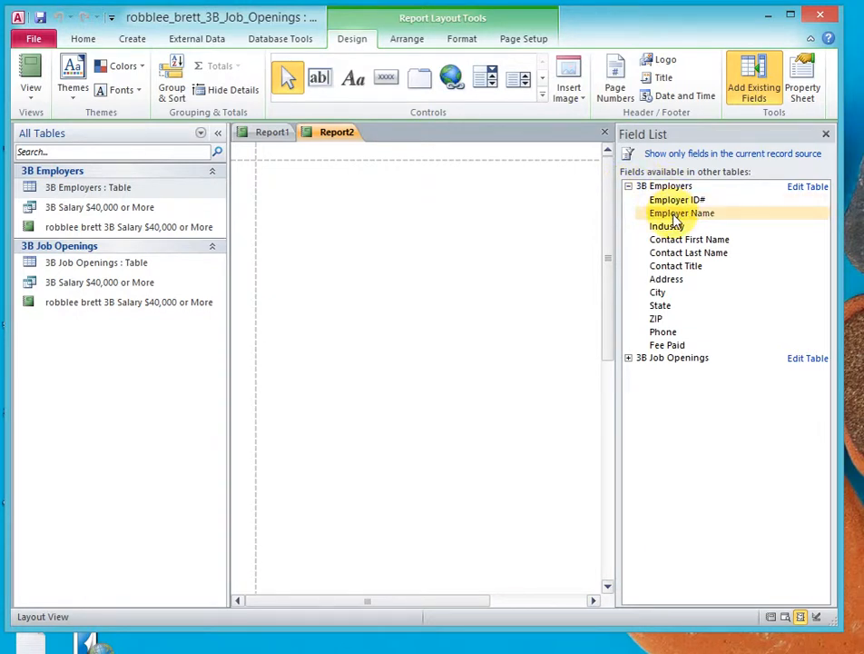
Step: Bring up the Employer Name field's actions to add it to the report
right_click(682, 212)
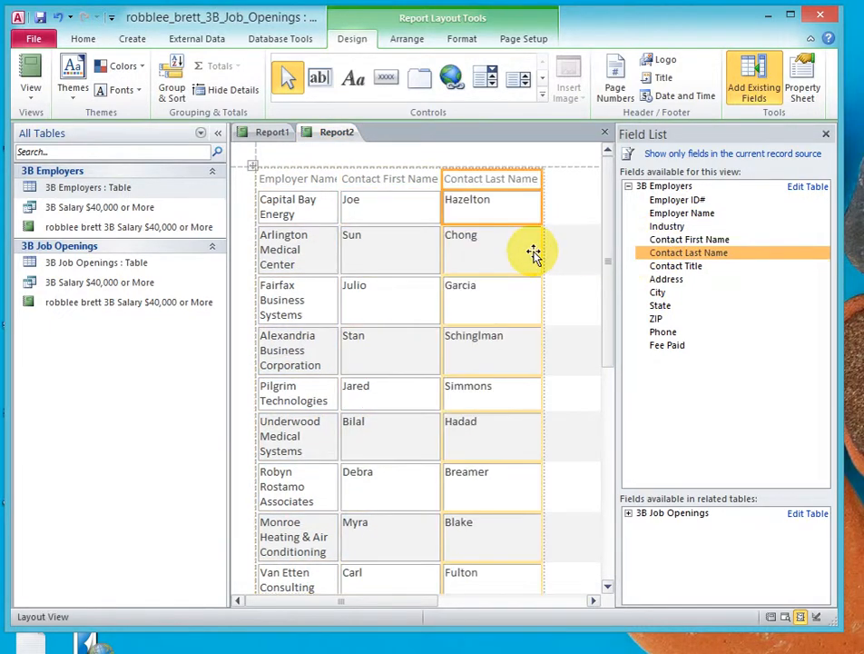
mouse_move(663, 333)
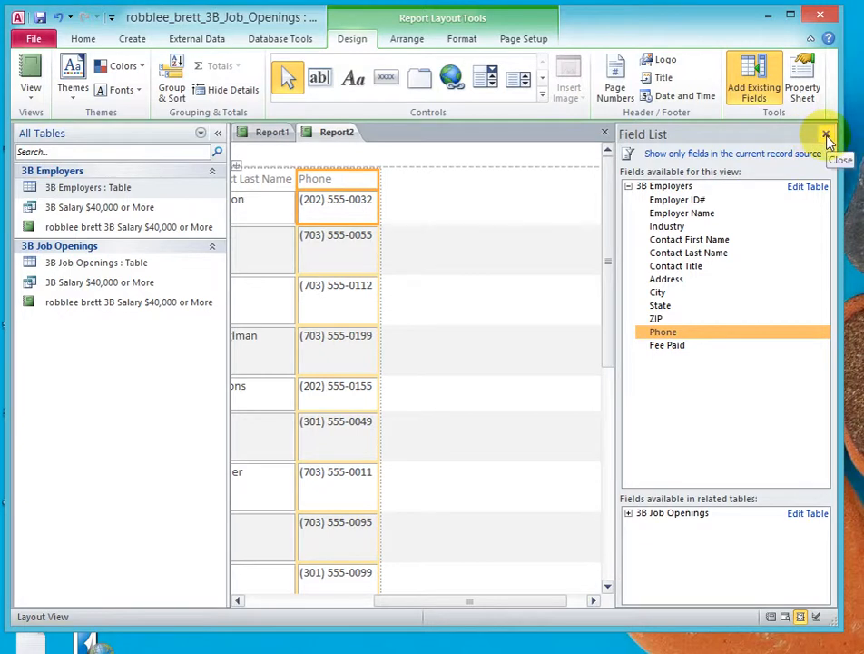
Step: Close the Field List pane so the report fills the window
left_click(827, 133)
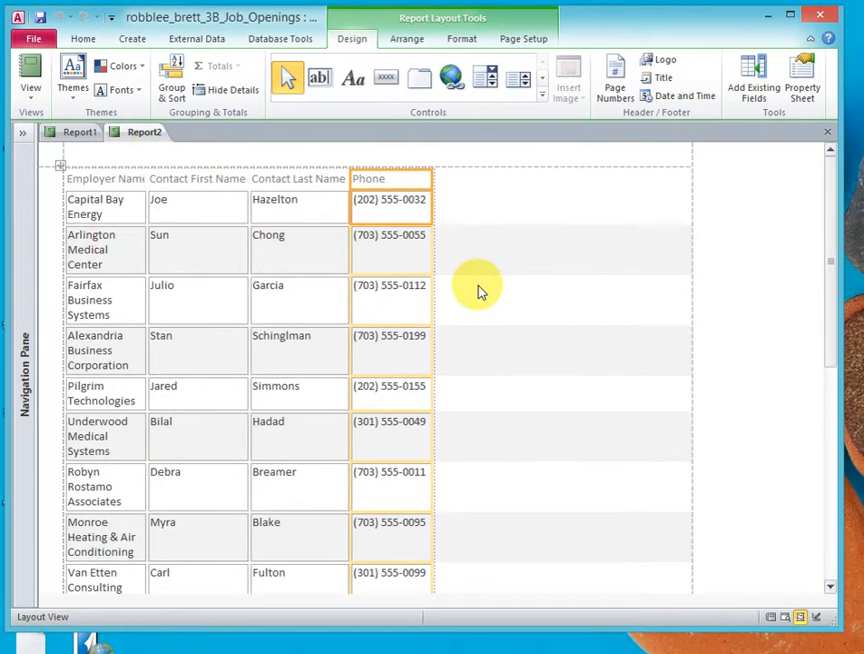
mouse_move(202, 226)
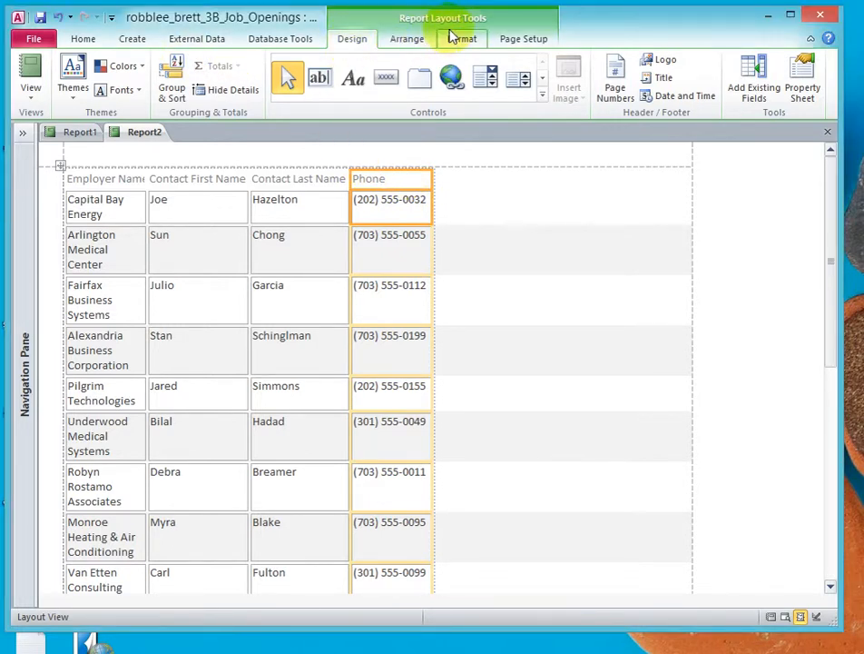
Step: Apply the Equity theme to Report2 only
left_click(73, 77)
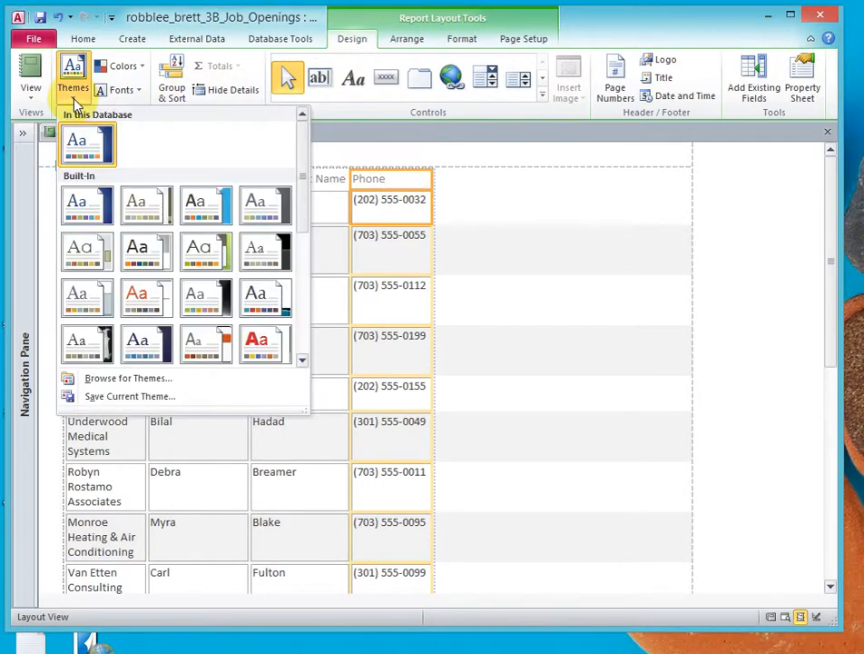
mouse_move(145, 204)
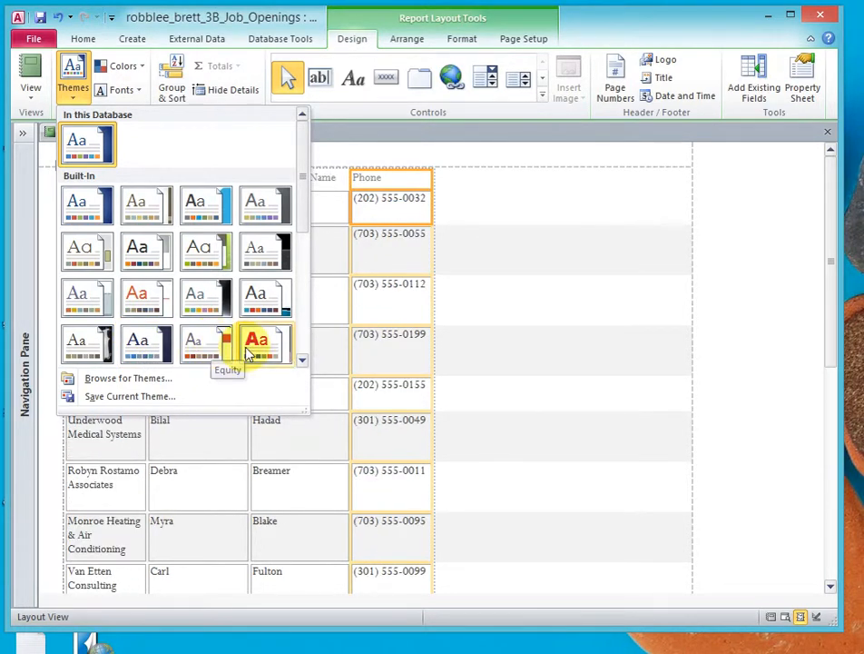
mouse_move(204, 343)
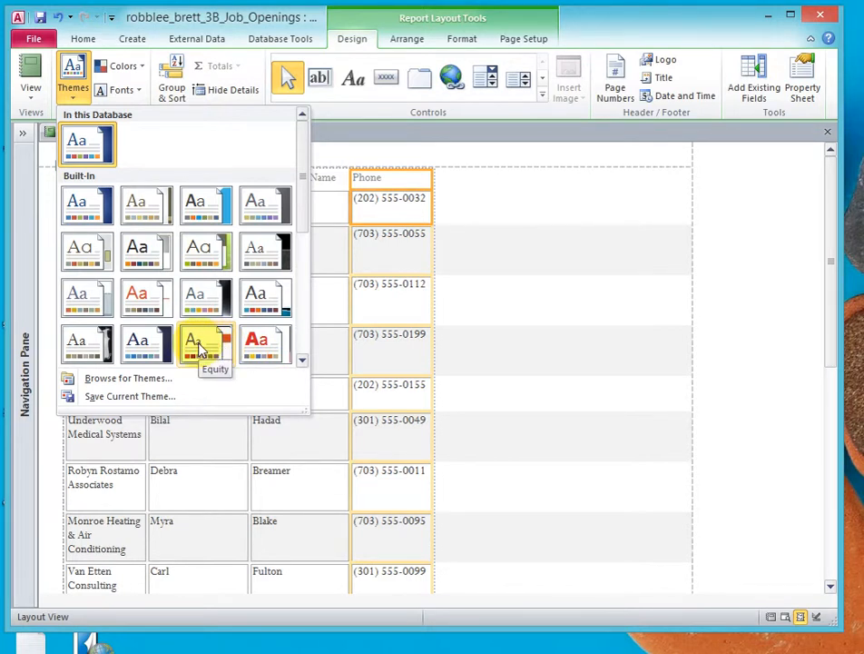
right_click(206, 341)
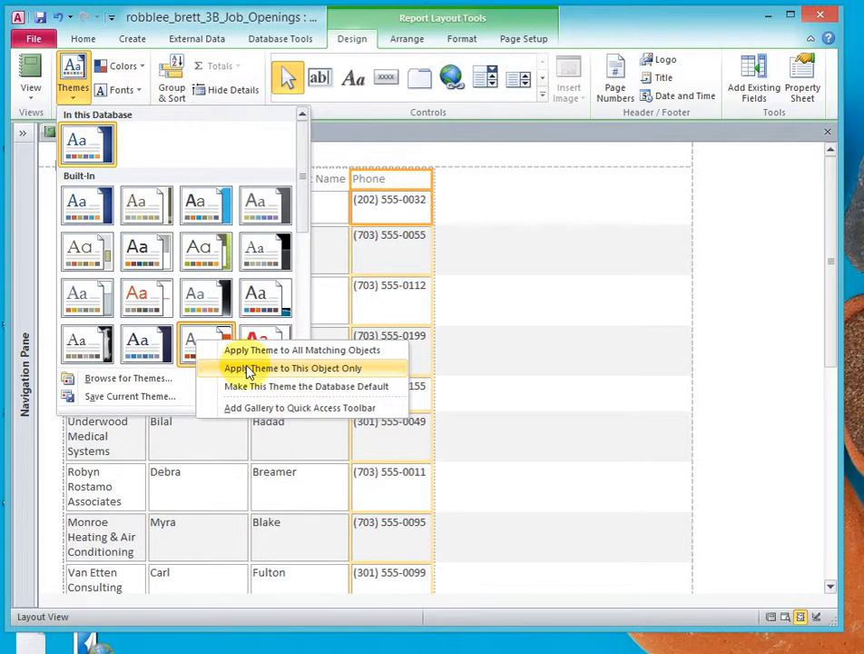
left_click(292, 368)
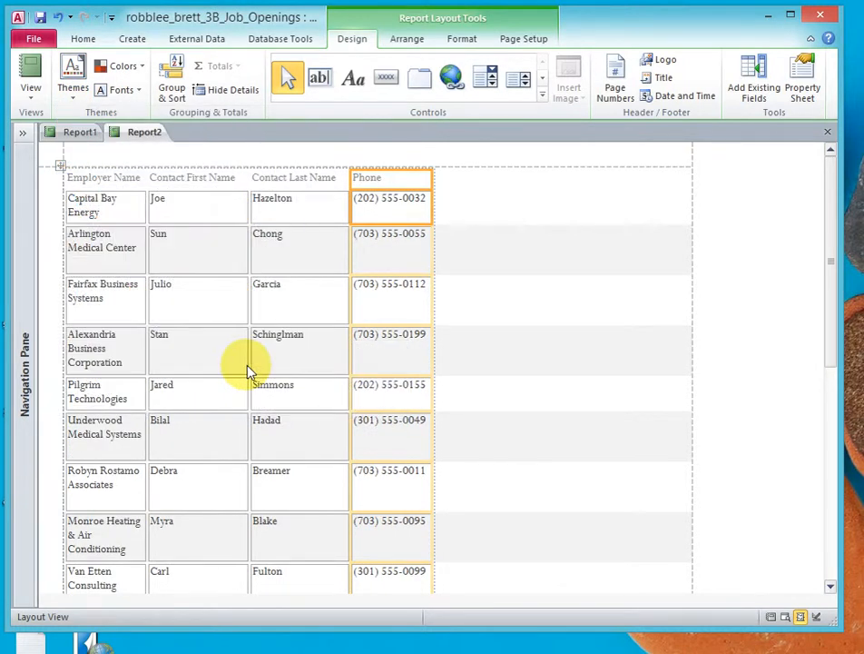
mouse_move(336, 246)
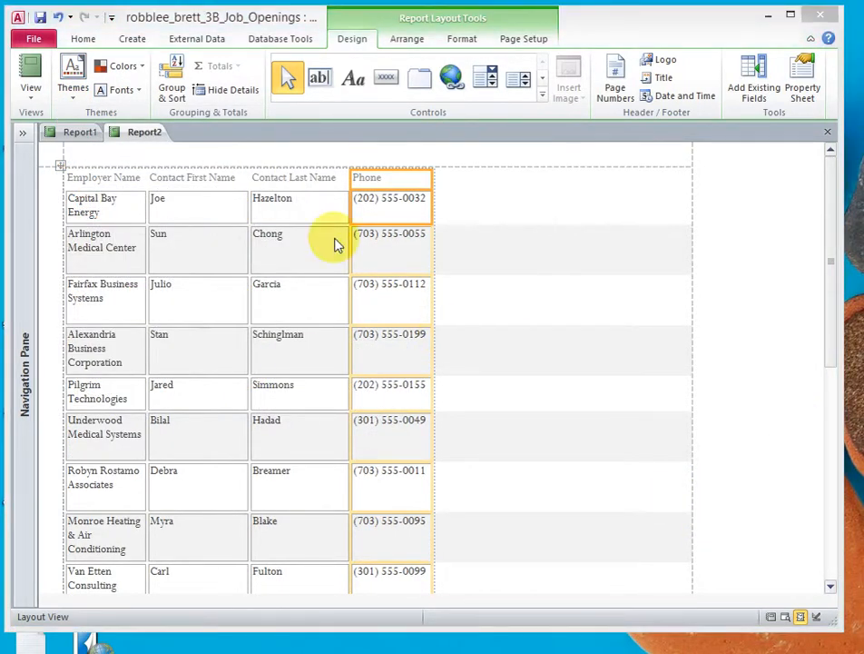
mouse_move(615, 90)
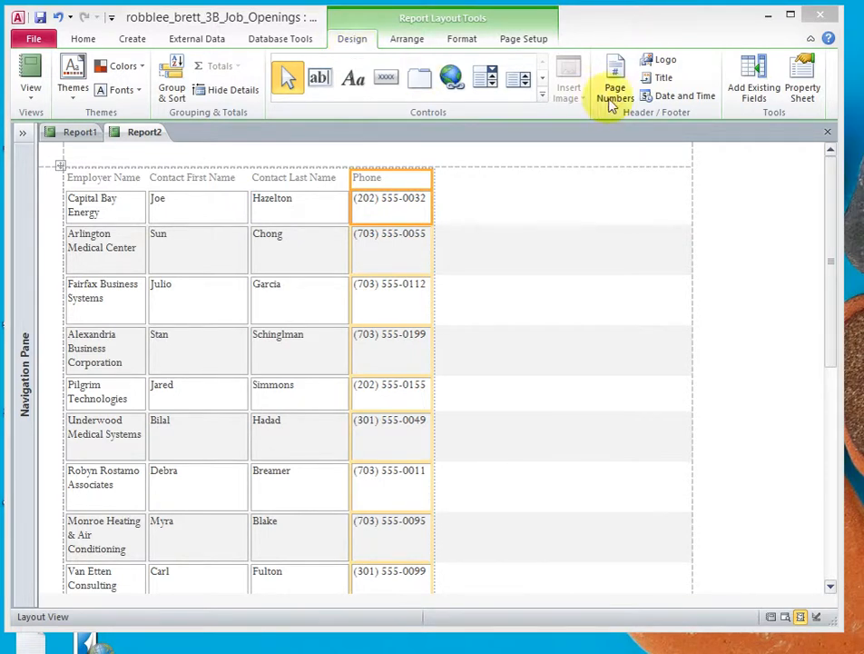
mouse_move(676, 118)
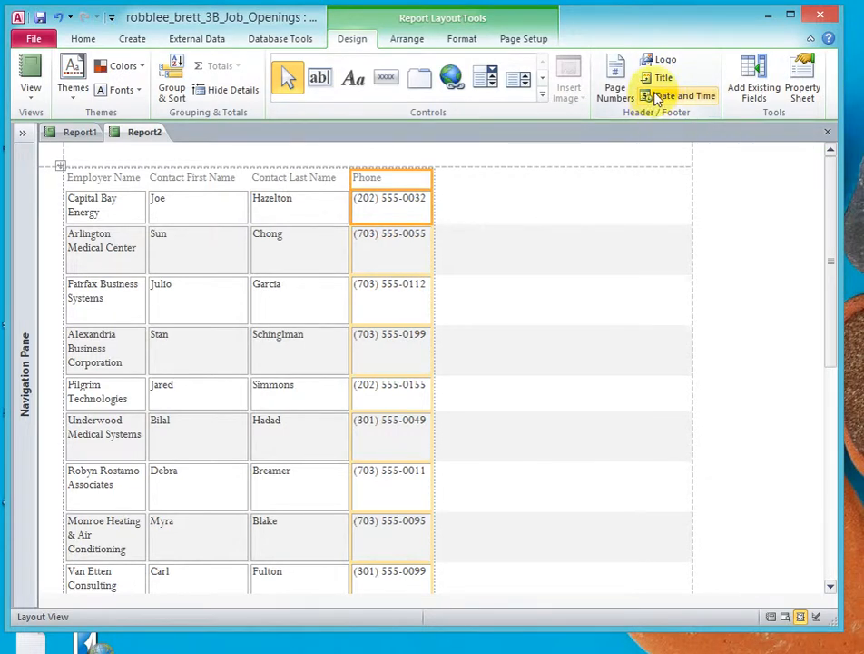
Step: Insert the current date and time in the header using default formats
left_click(681, 96)
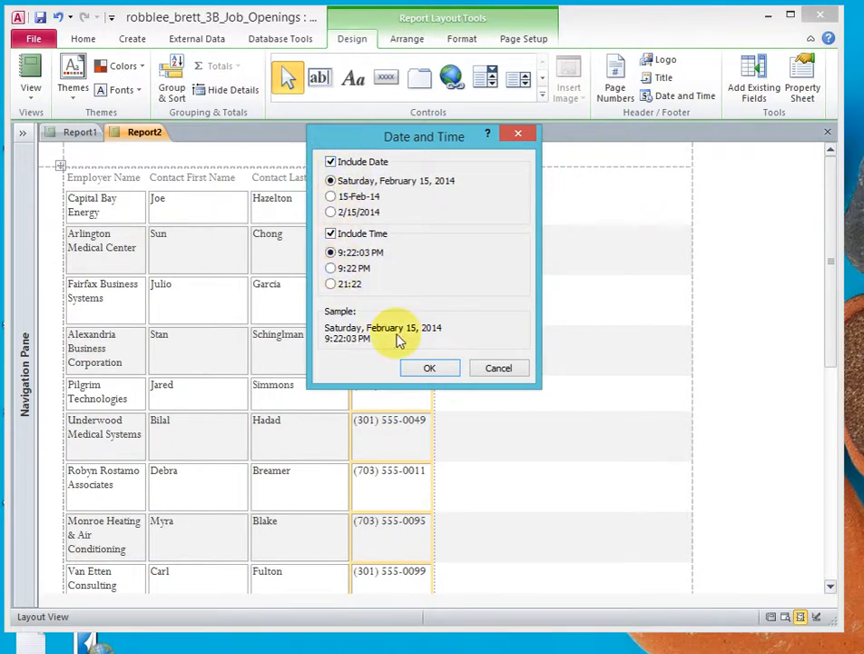
left_click(430, 367)
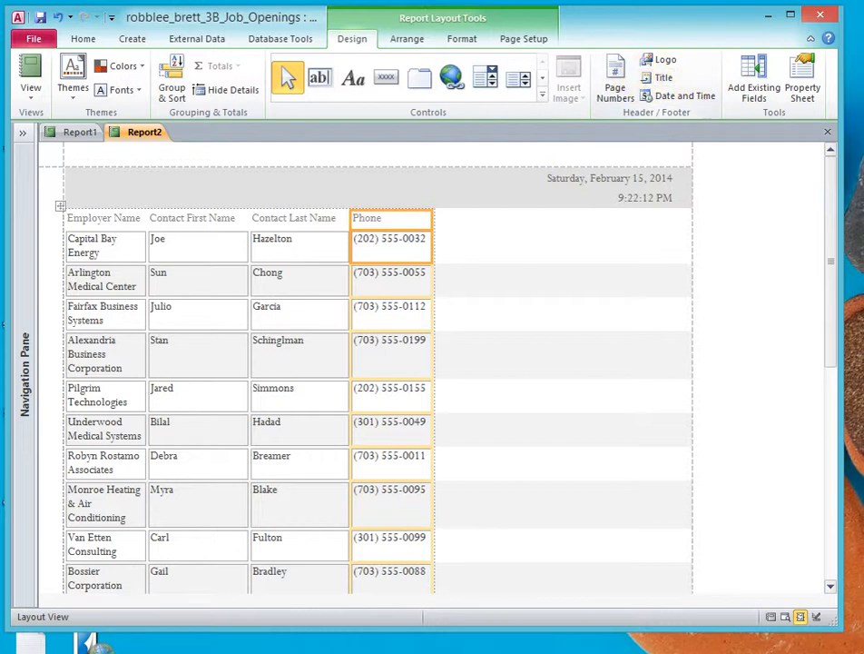
mouse_move(578, 230)
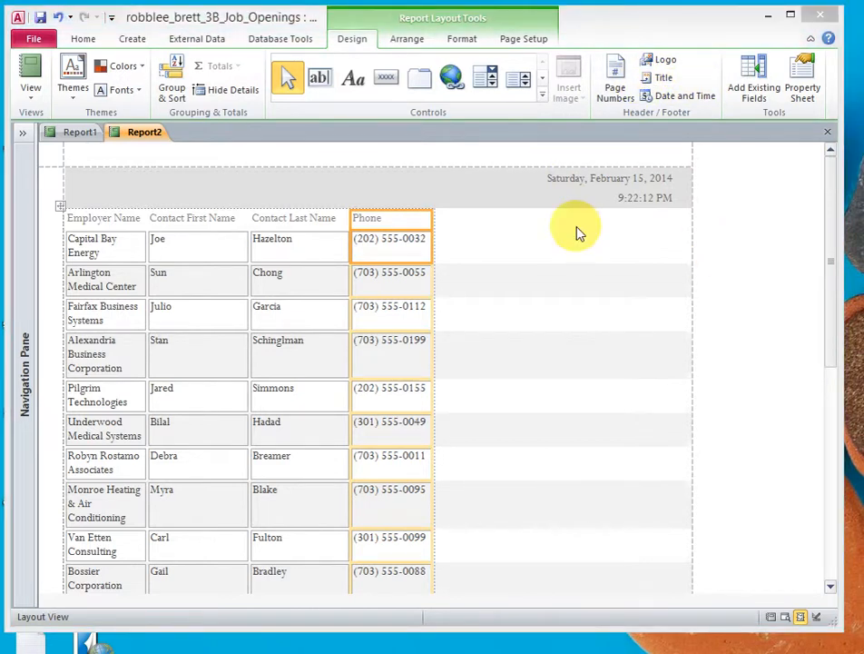
mouse_move(661, 77)
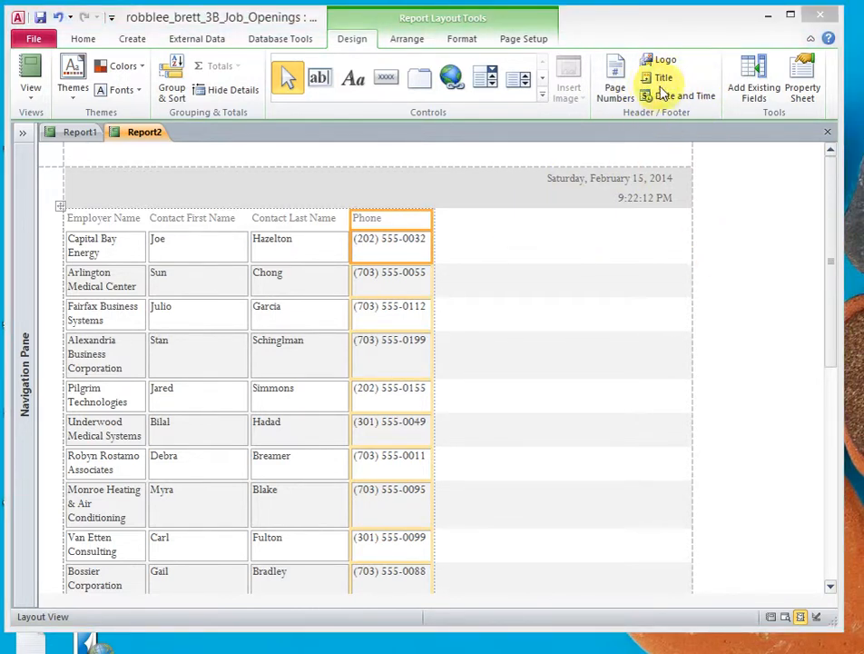
mouse_move(660, 77)
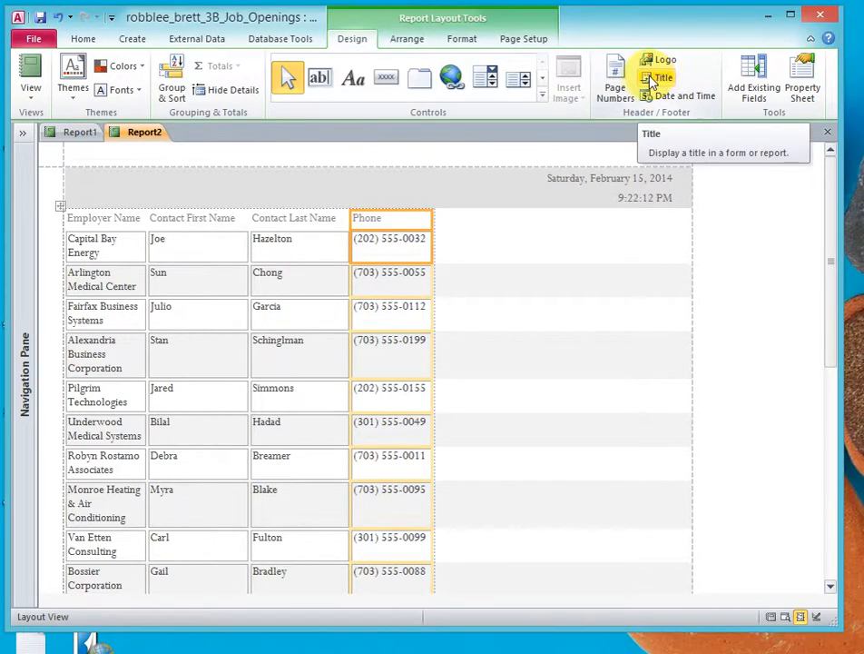
left_click(663, 77)
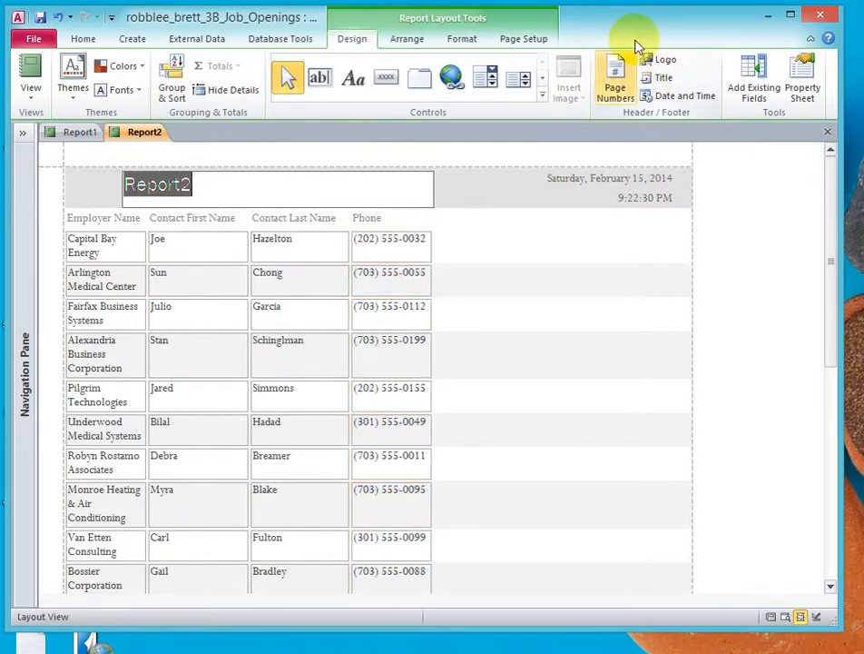
type("robblee br")
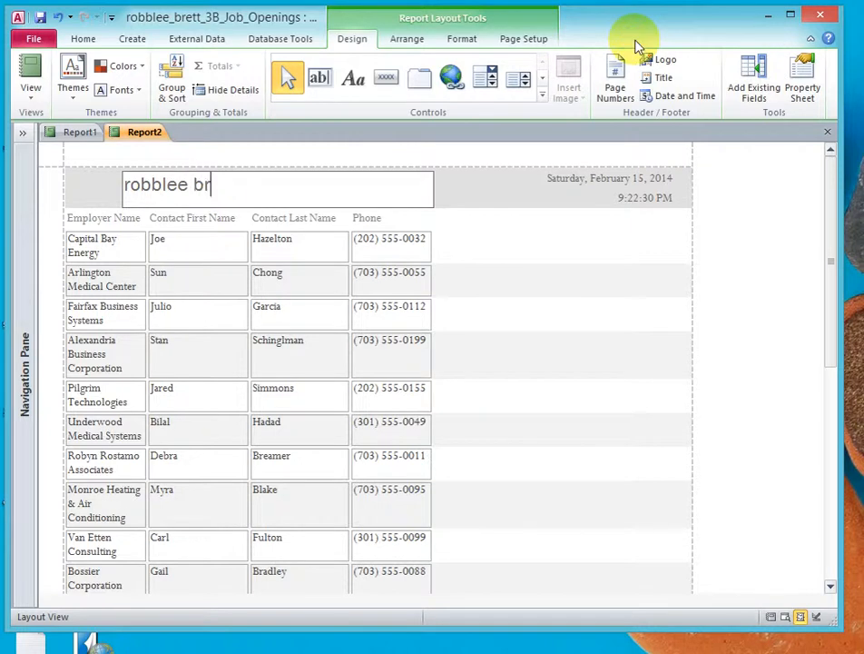
type("ett 3B")
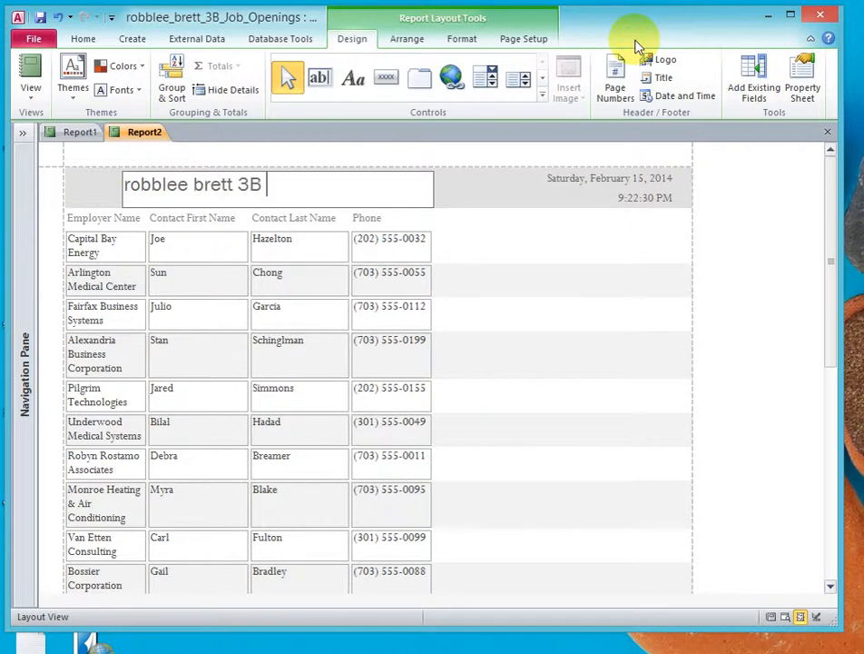
left_click(281, 38)
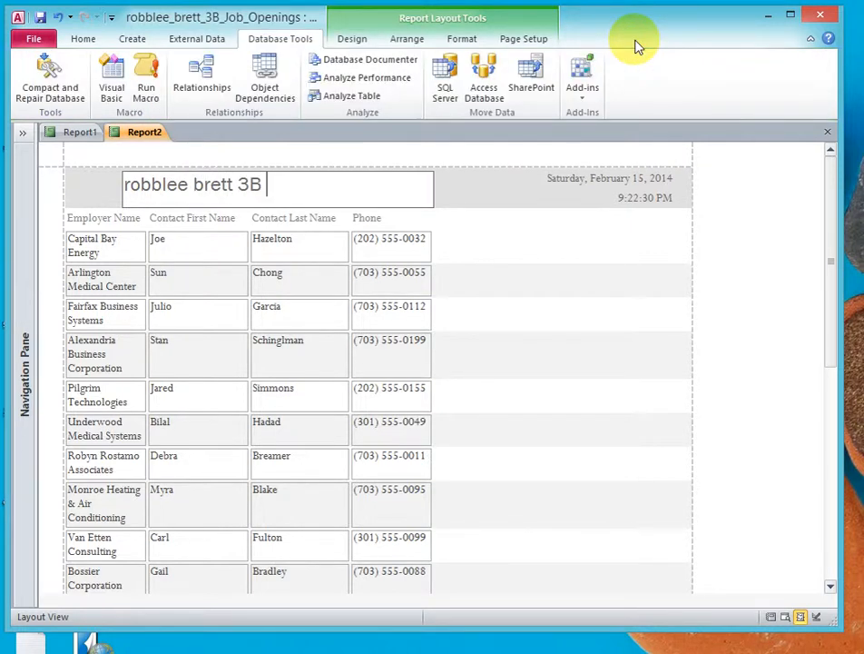
type("employer phone")
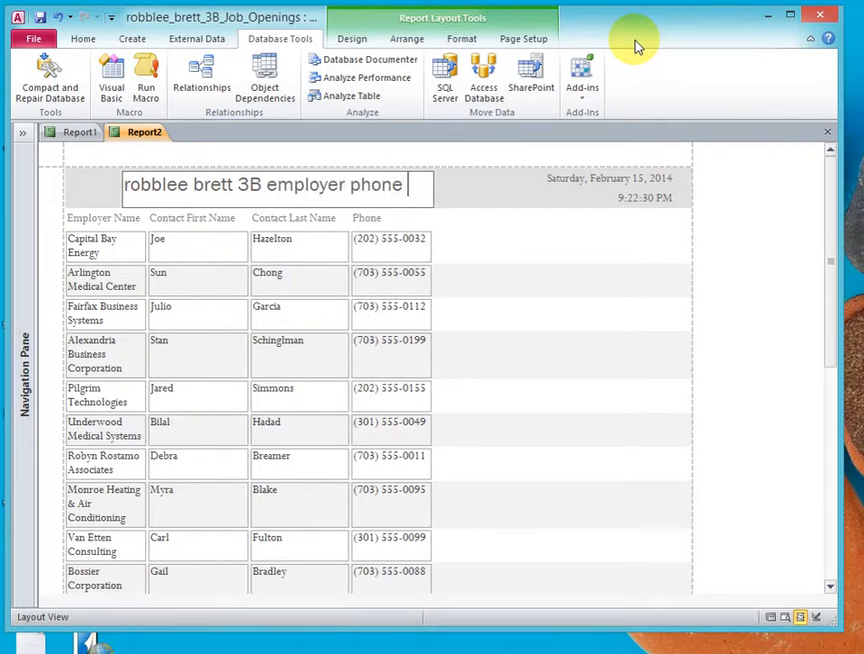
type("list")
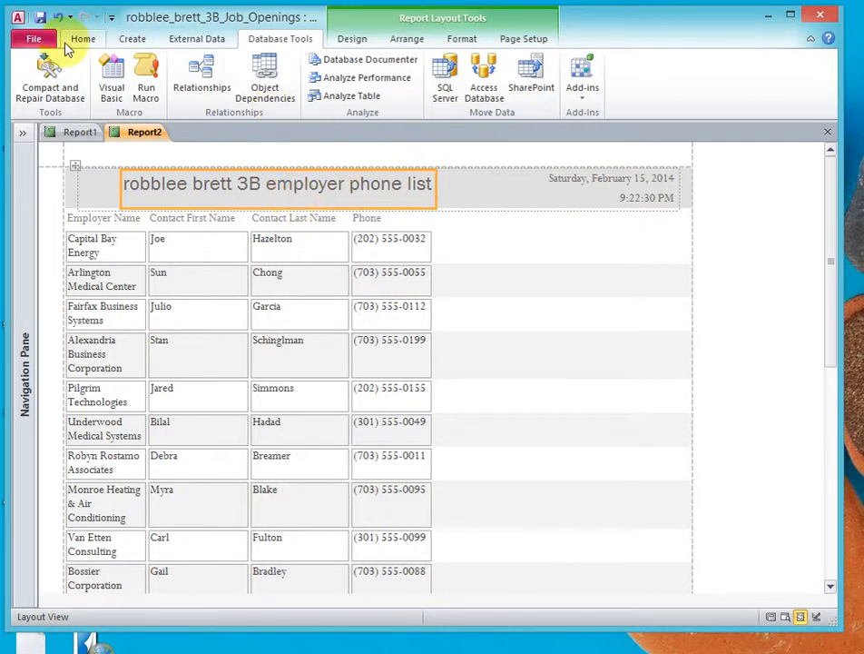
Step: Set the report title's font size to 14 point
left_click(779, 59)
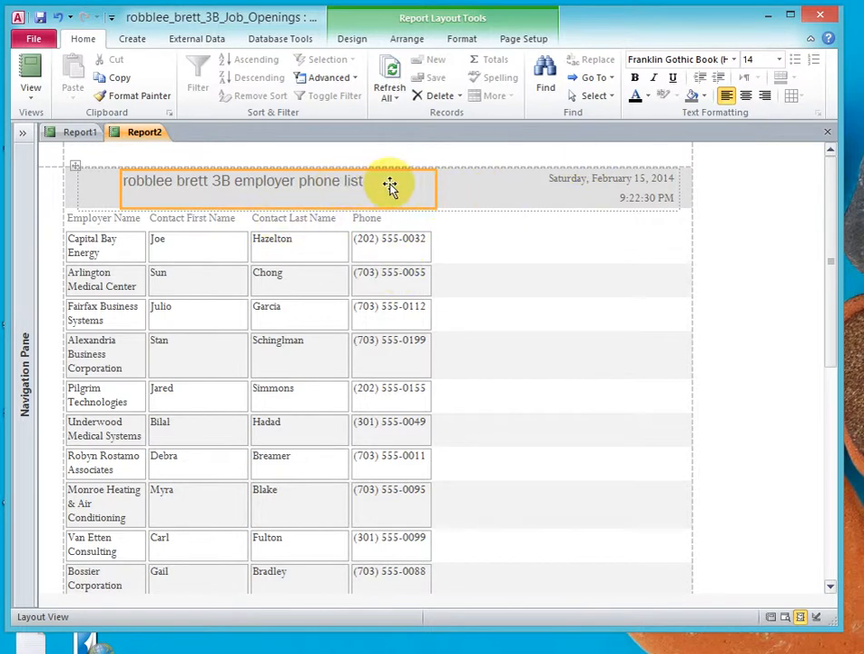
mouse_move(435, 178)
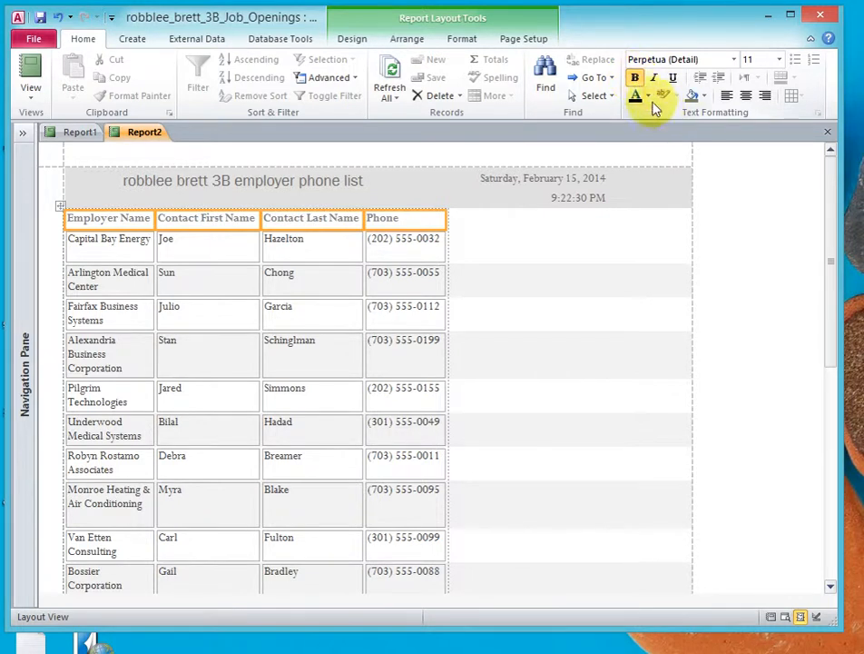
Step: Center the report's four column headings
left_click(637, 95)
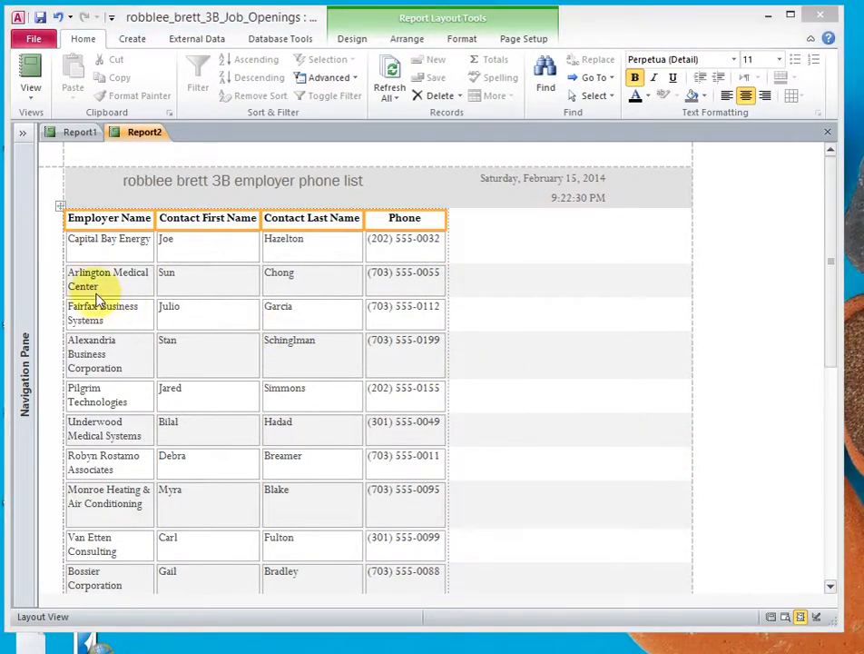
Step: Sort the records ascending by Employer Name, starting with Alexandria Business Corporation
left_click(108, 279)
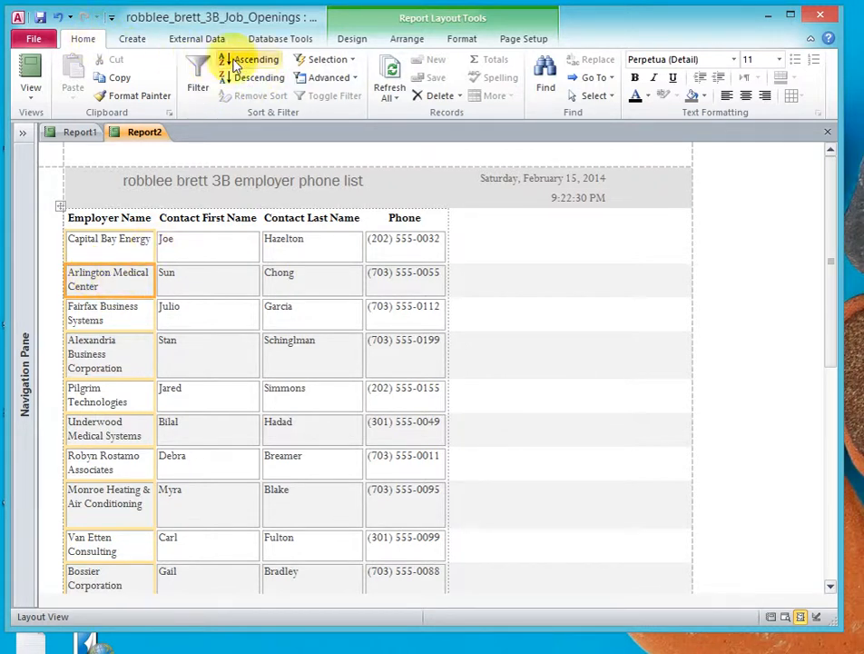
left_click(254, 59)
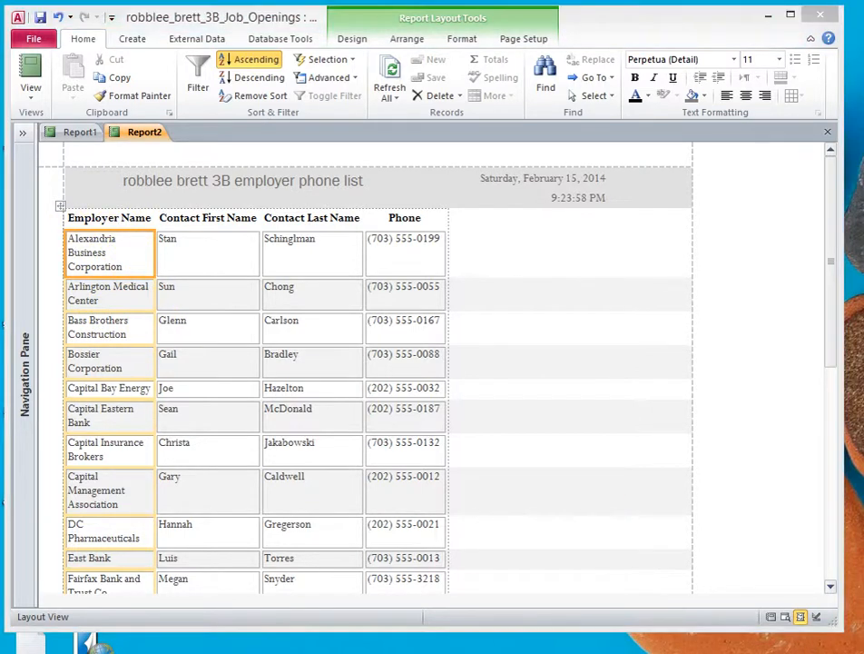
left_click(109, 253)
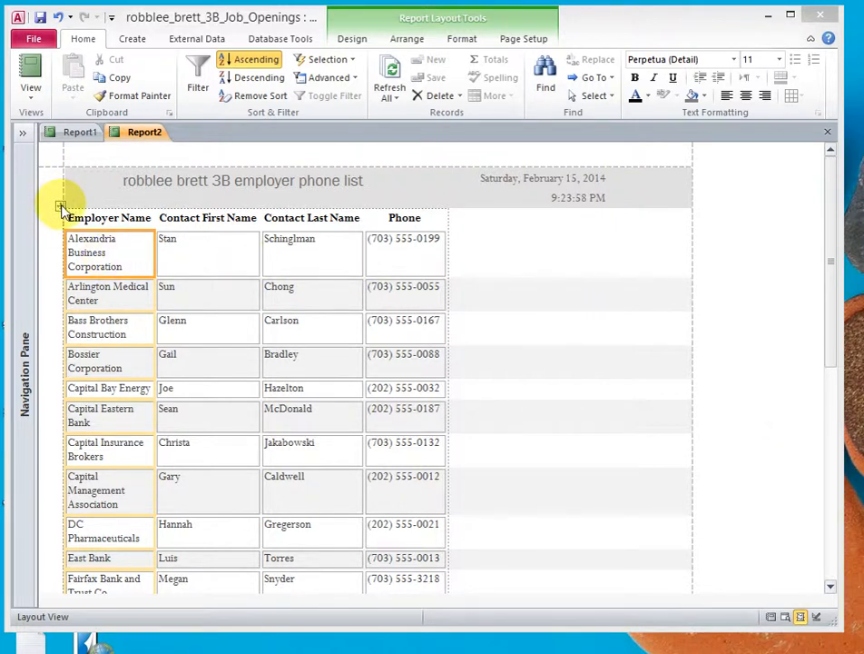
Step: Select the whole employer table and center it horizontally on the page
left_click(100, 186)
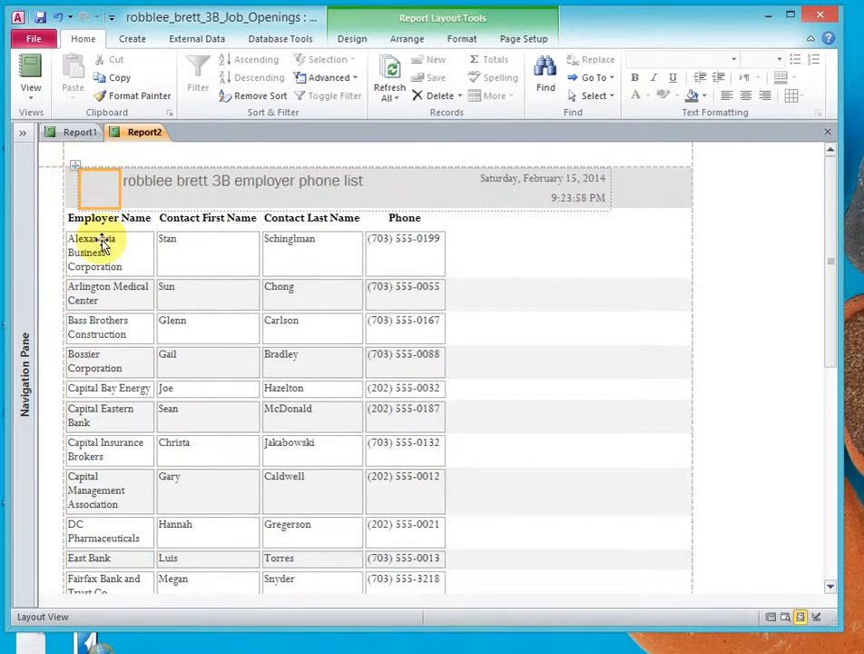
left_click(95, 293)
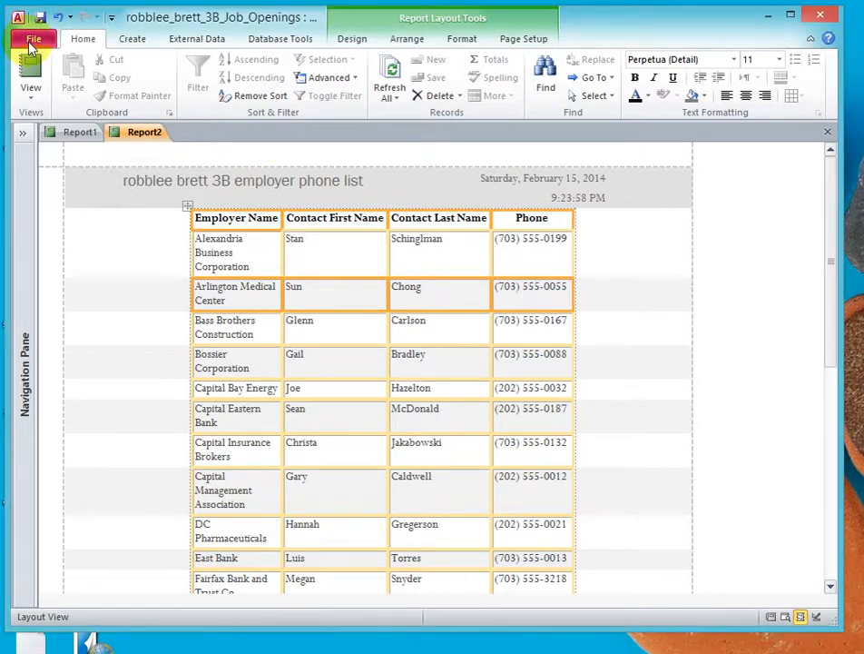
left_click(33, 38)
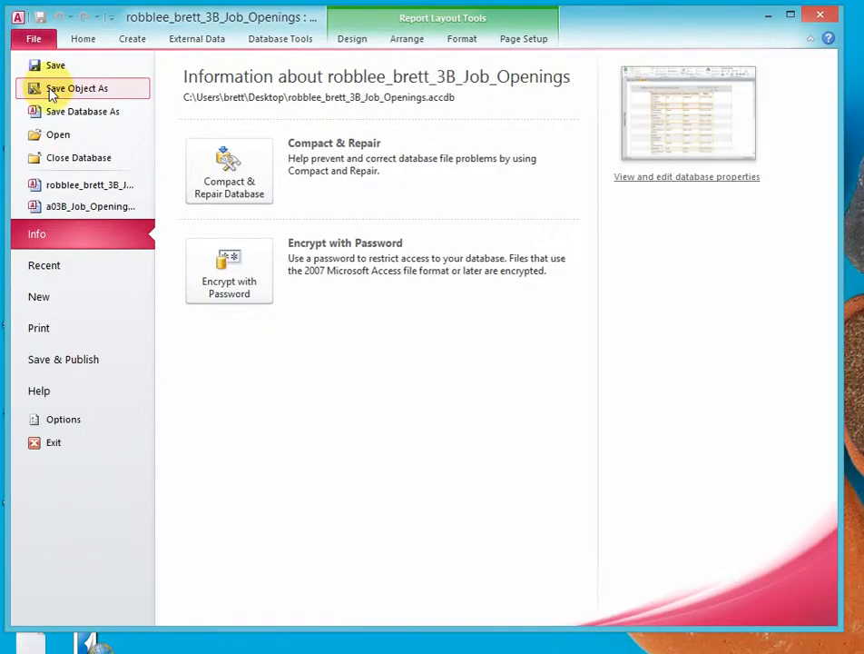
left_click(77, 88)
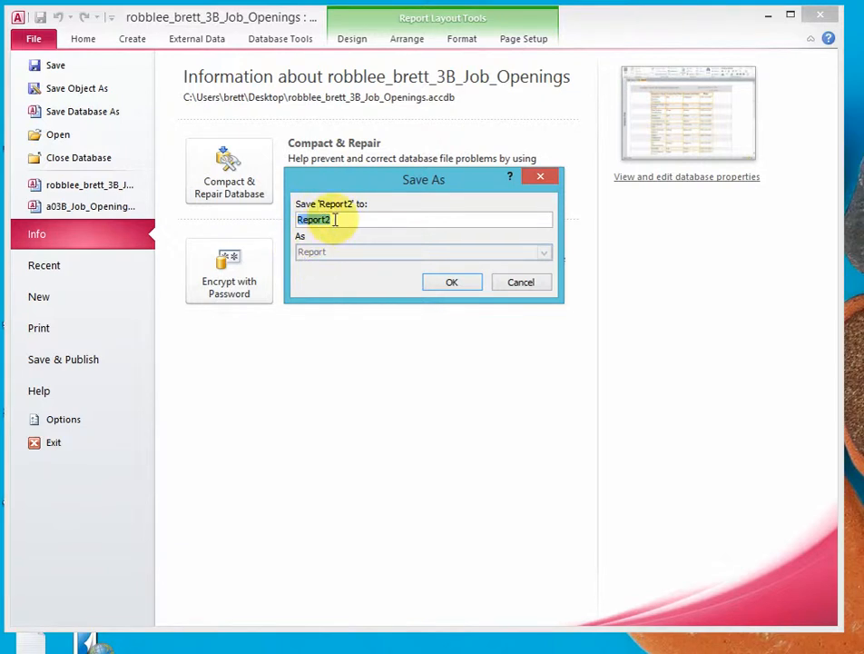
type("robblee brett 3")
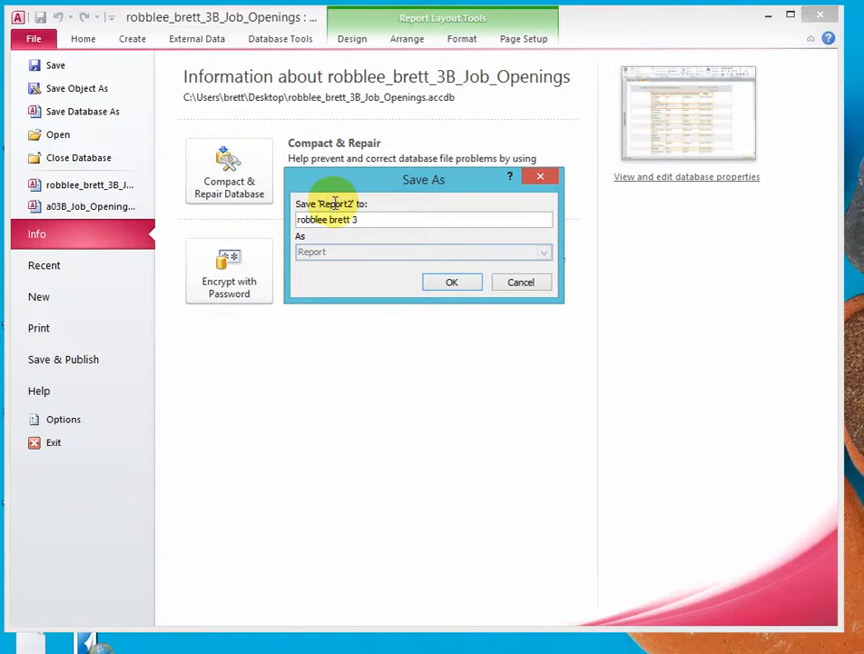
type("B")
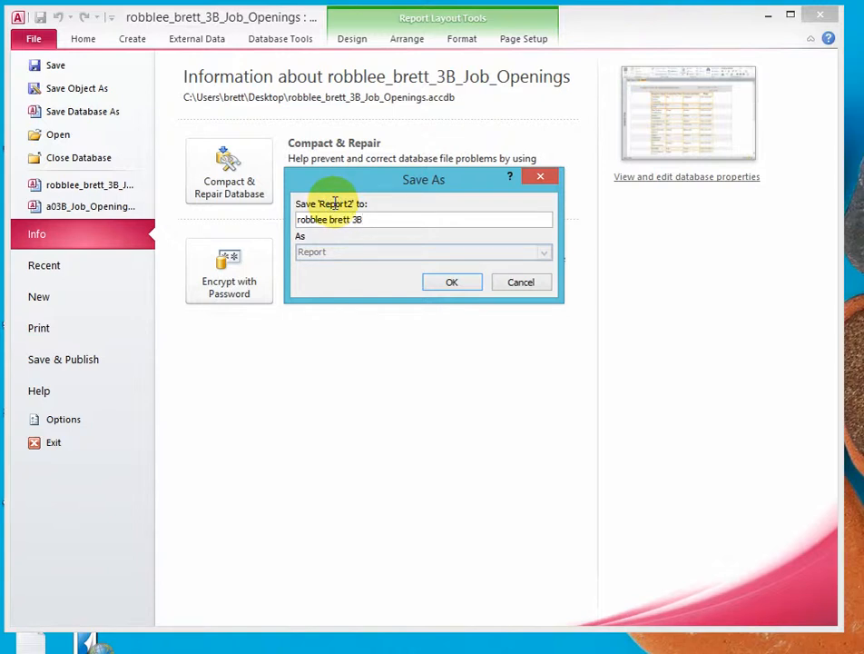
type("Employer List")
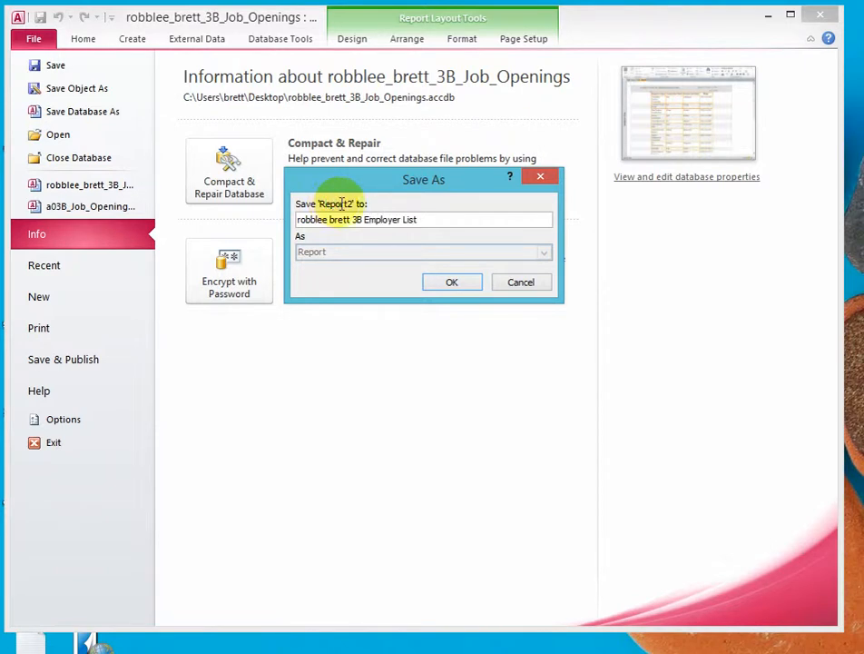
left_click(451, 282)
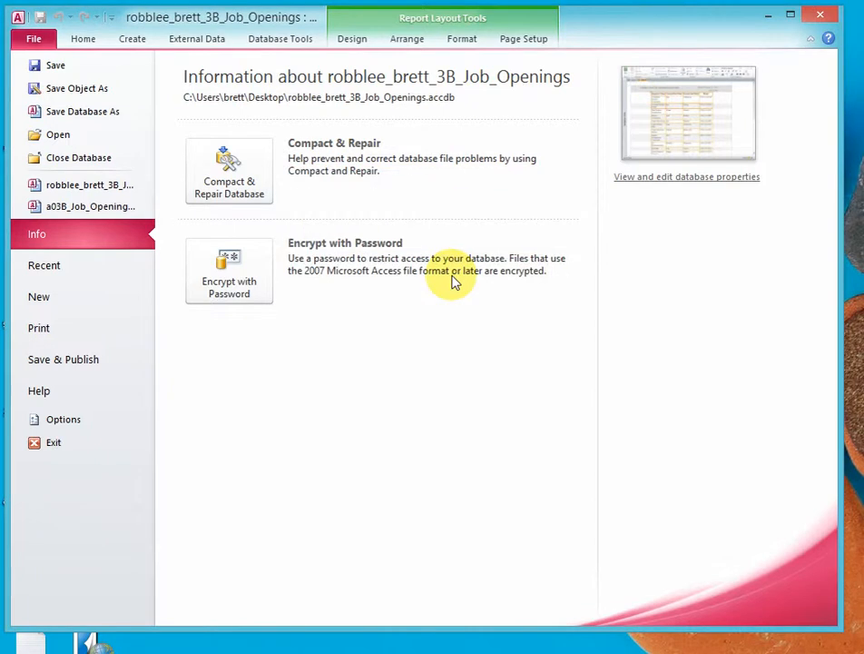
left_click(82, 38)
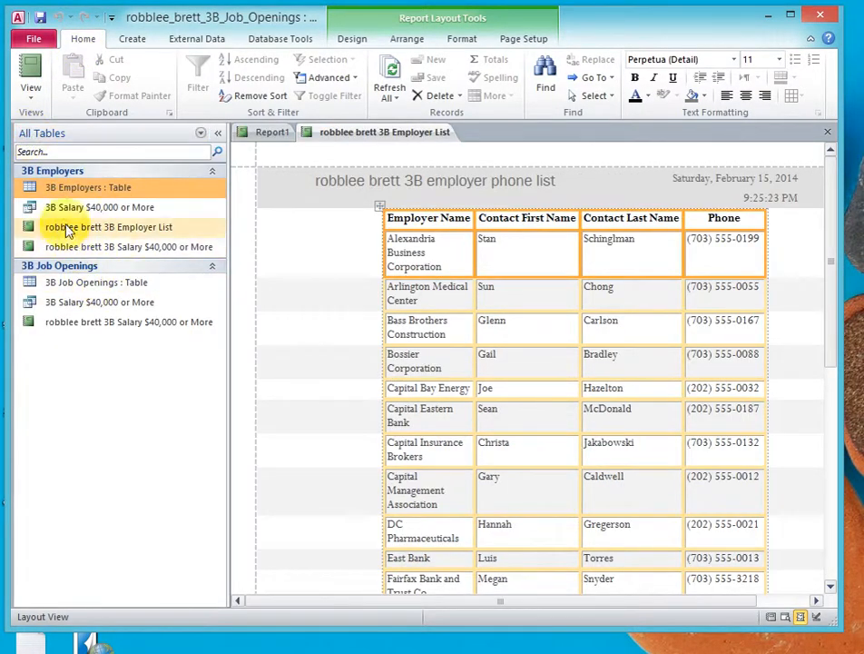
mouse_move(127, 236)
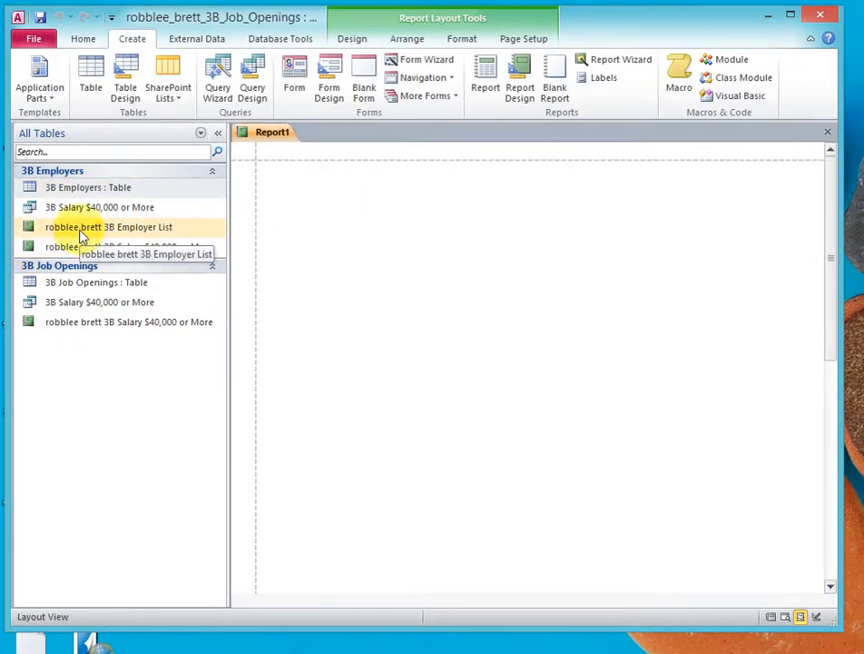
double_click(108, 227)
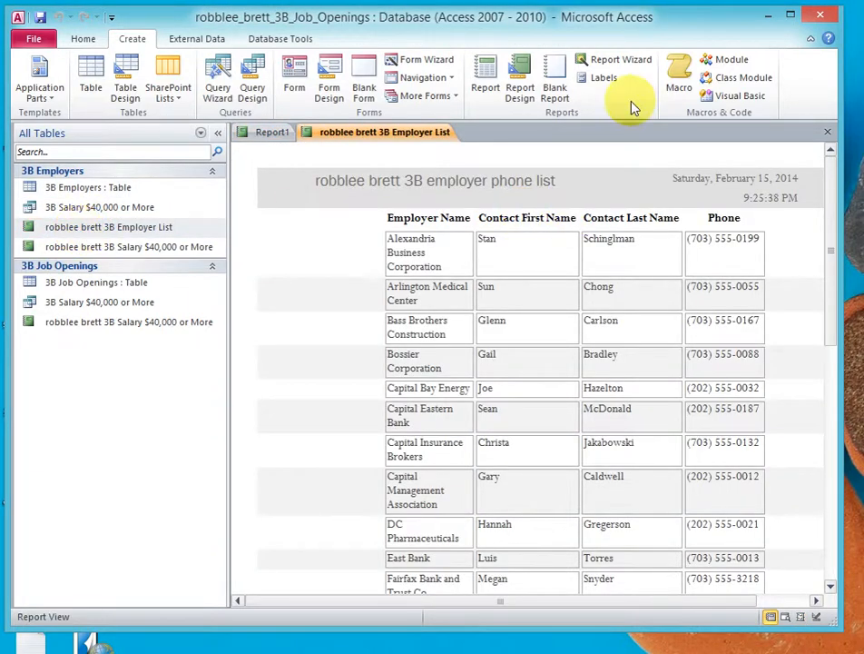
mouse_move(826, 539)
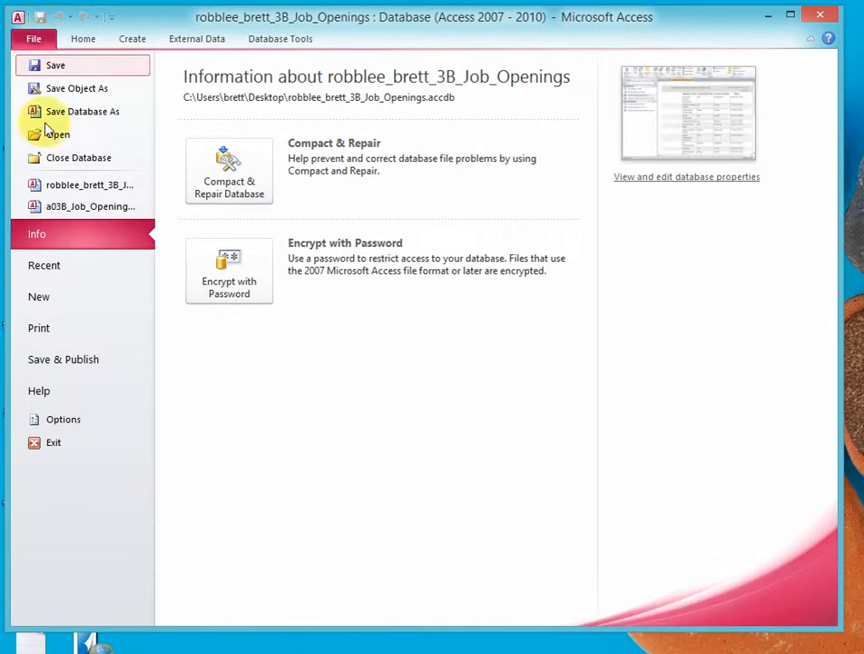
Step: Open Print Preview of the report and zoom to Two Pages
left_click(39, 328)
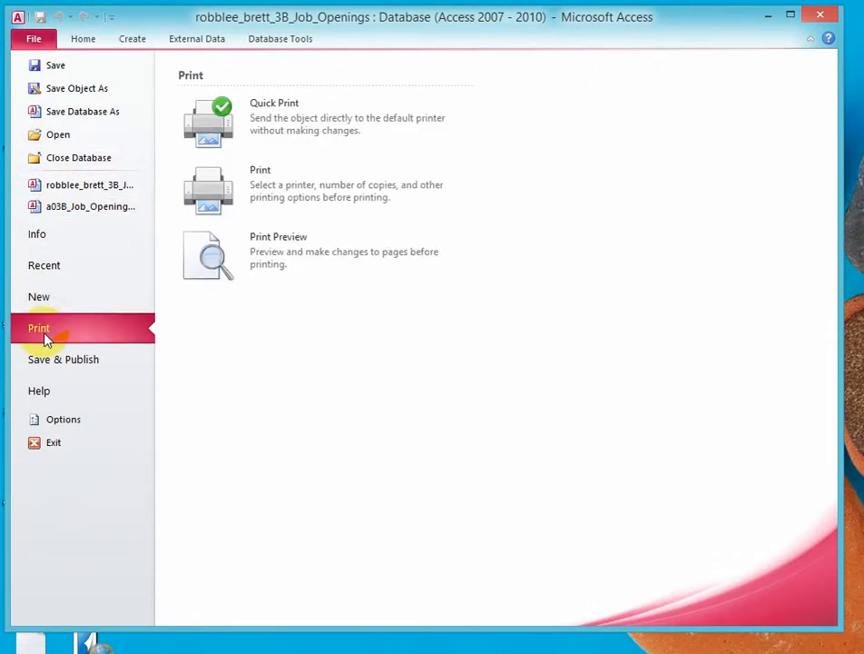
left_click(279, 255)
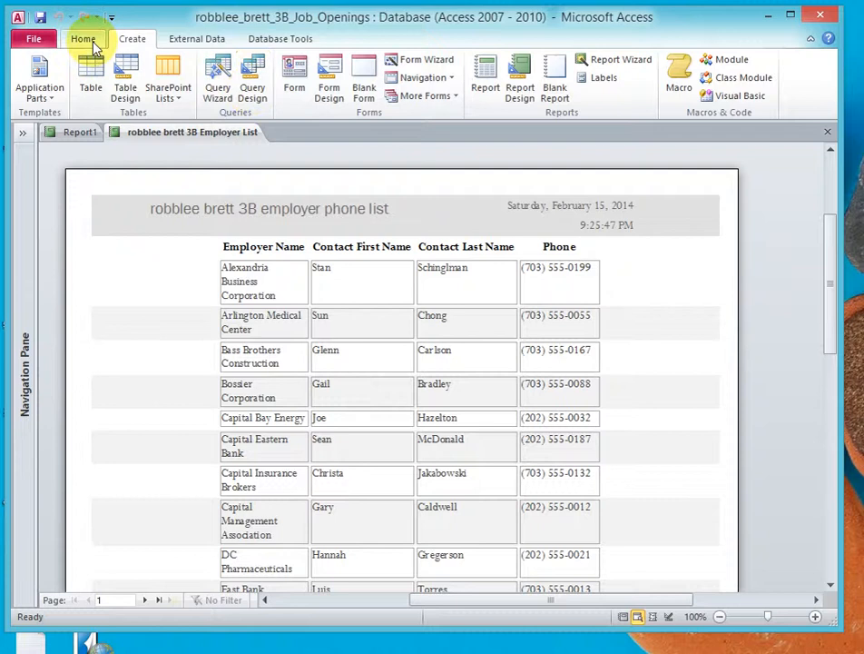
left_click(33, 38)
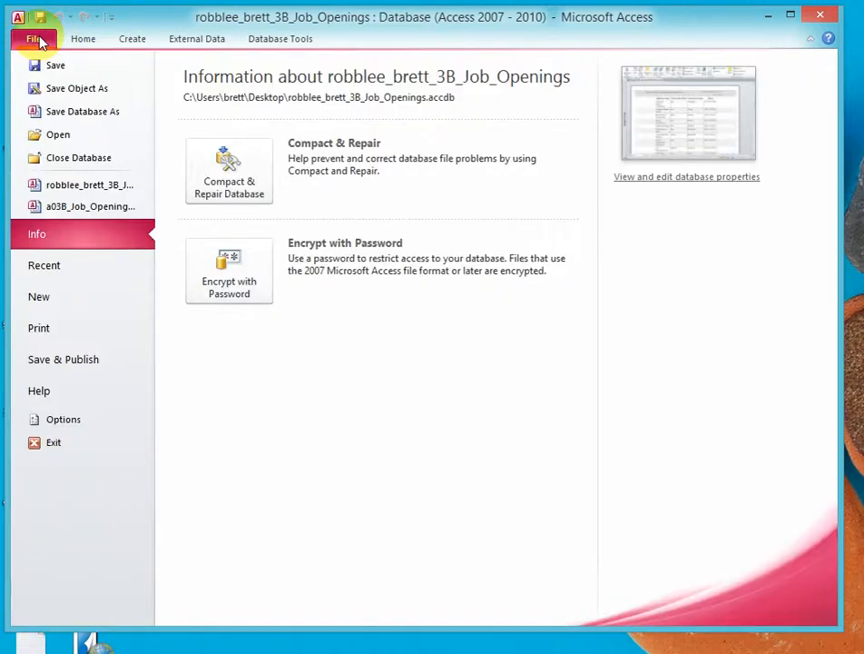
left_click(38, 328)
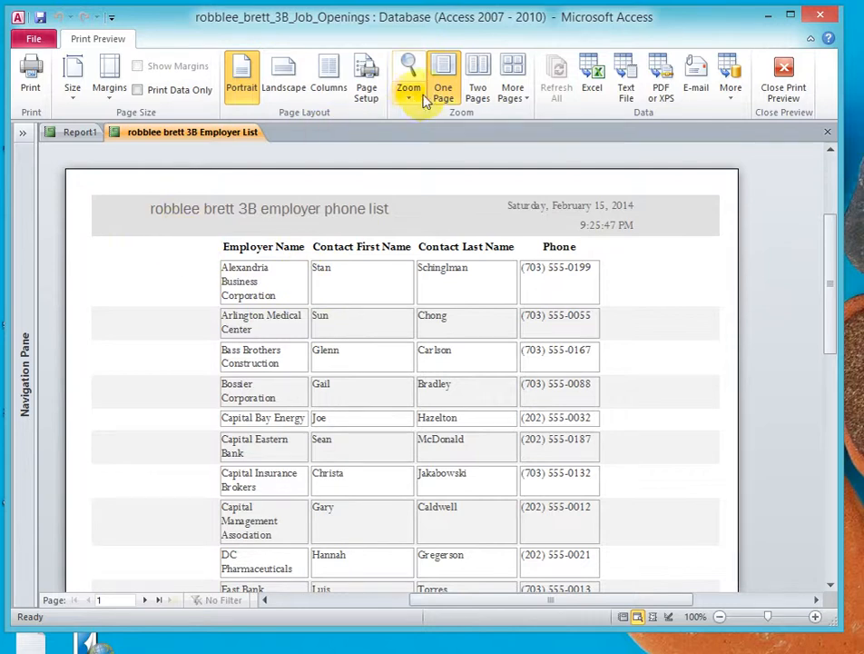
left_click(478, 75)
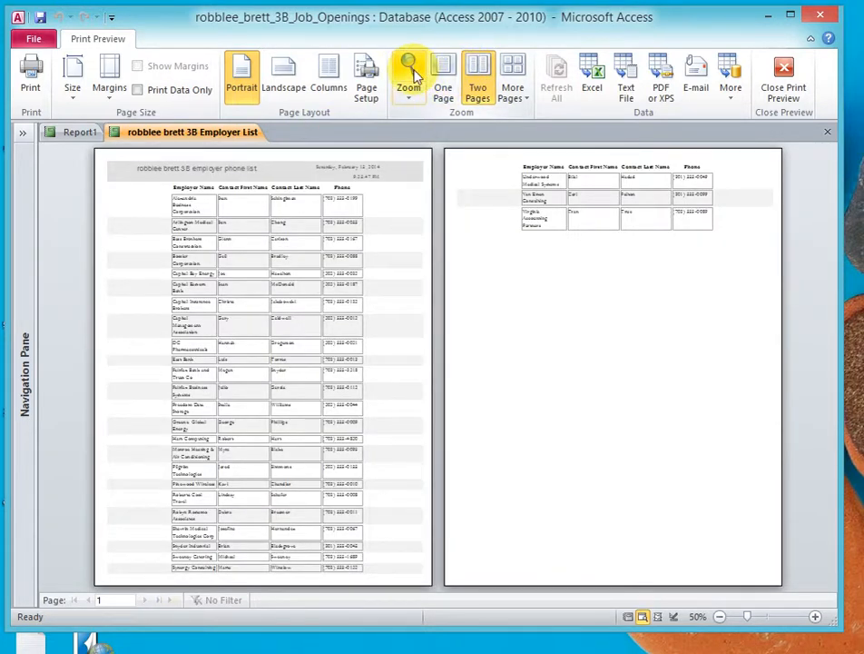
left_click(30, 75)
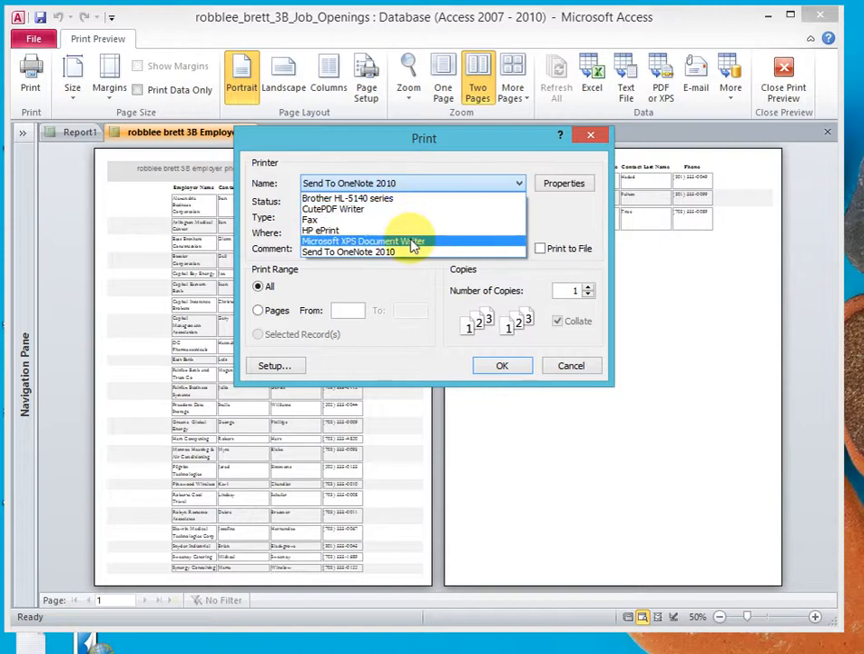
left_click(332, 209)
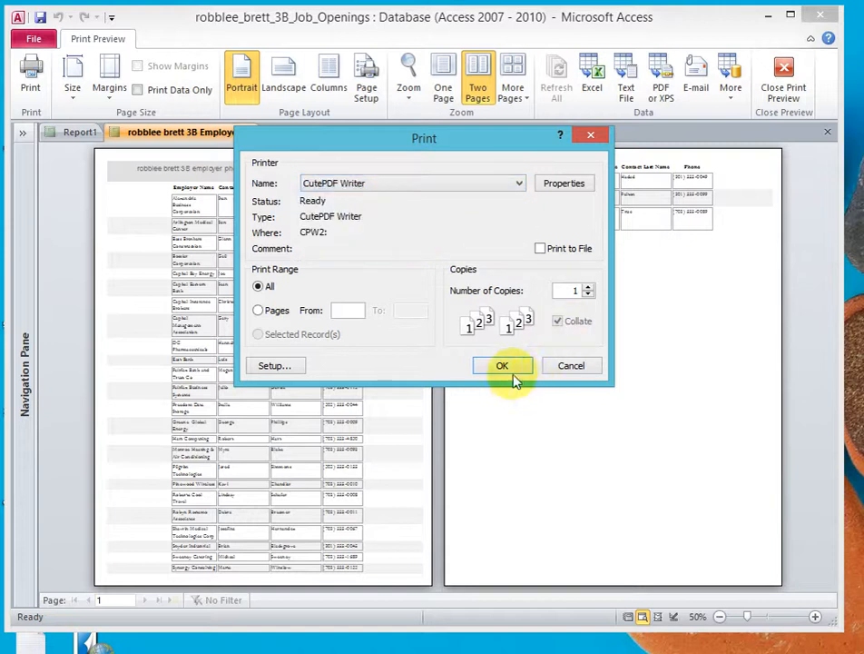
left_click(502, 365)
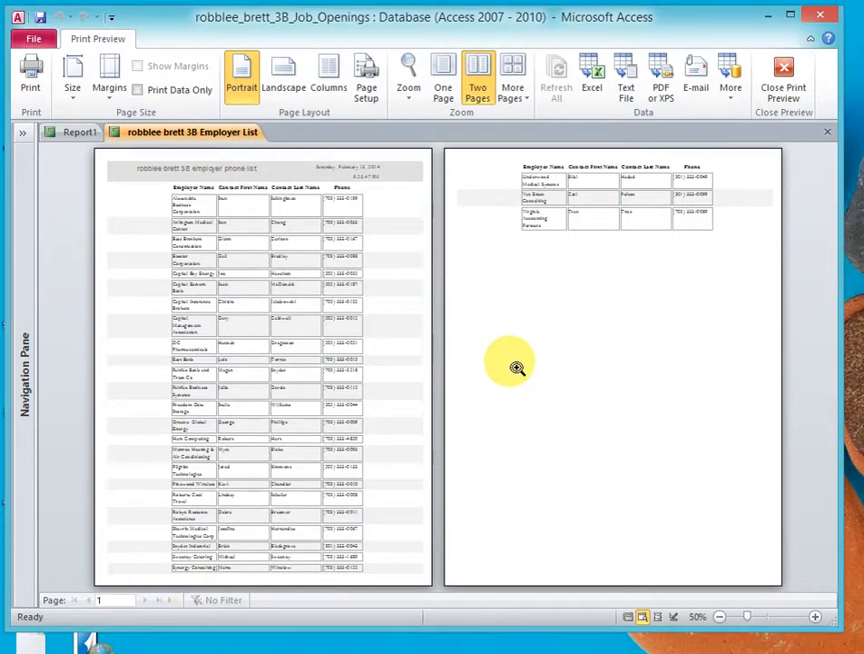
left_click(661, 74)
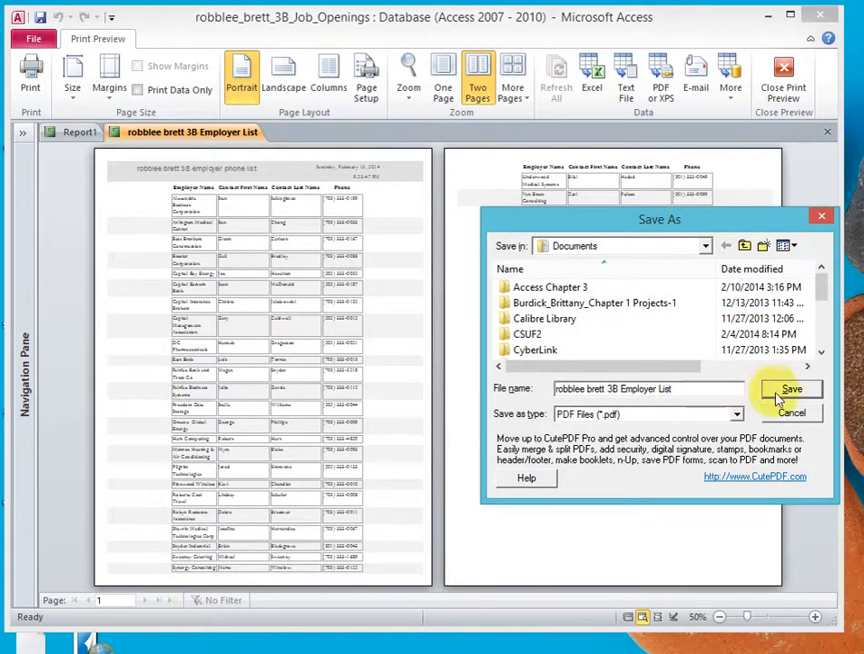
left_click(791, 388)
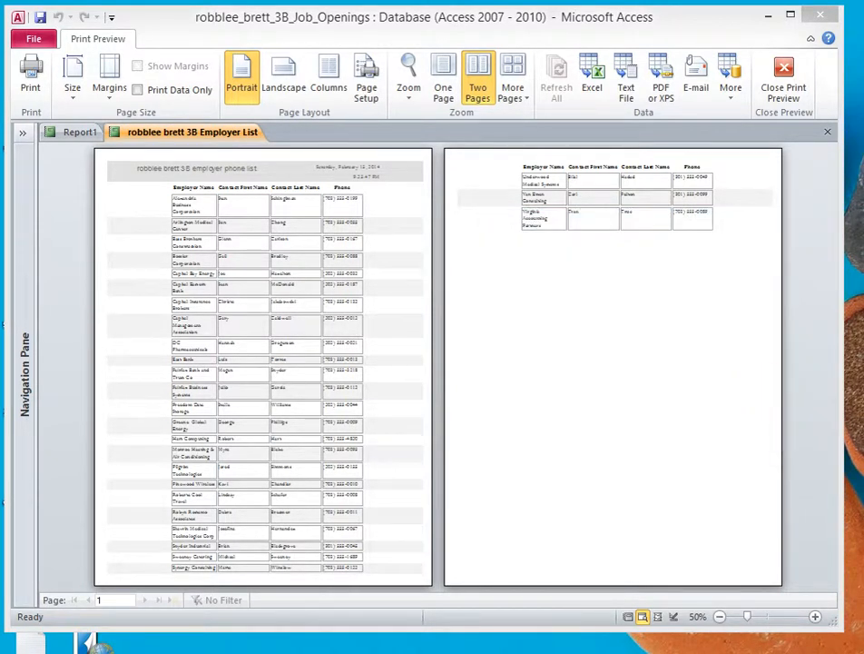